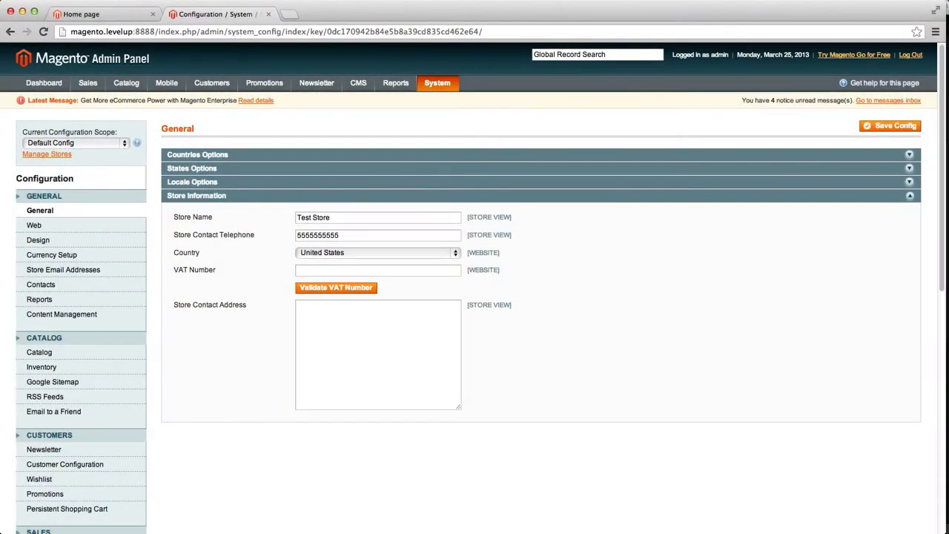
mouse_move(485, 100)
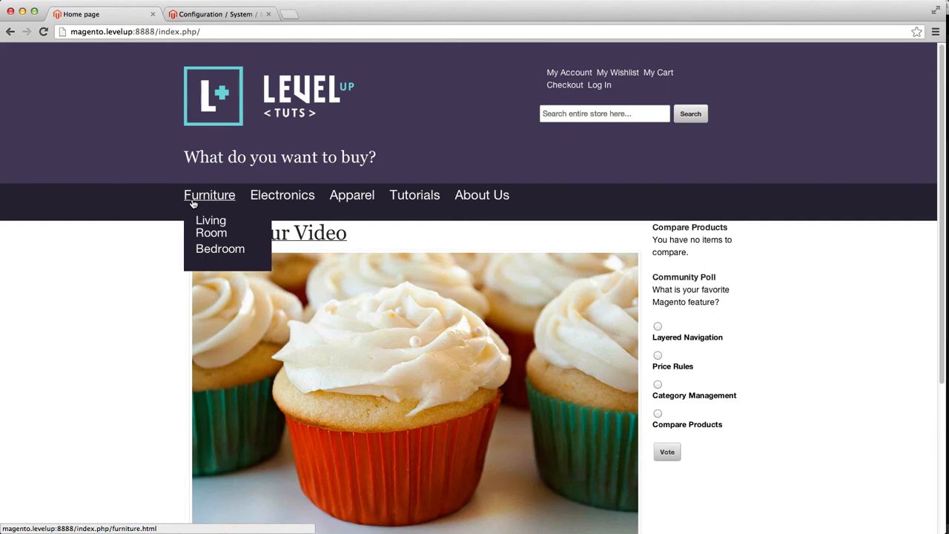
mouse_move(609, 207)
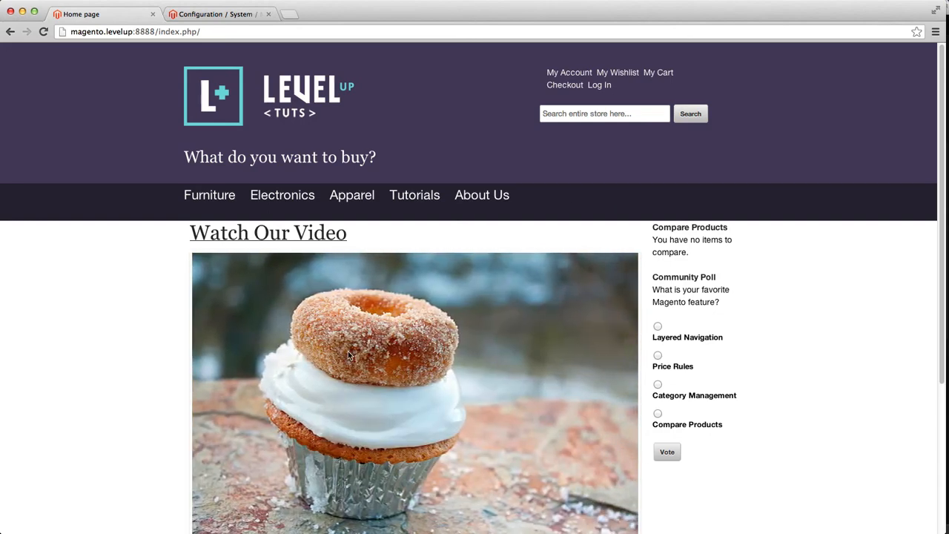
mouse_move(306, 368)
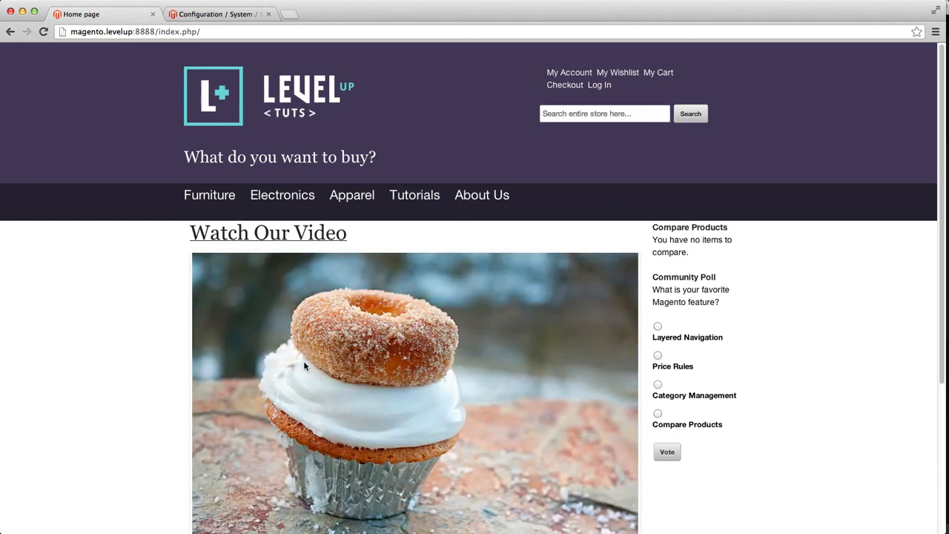
mouse_move(340, 301)
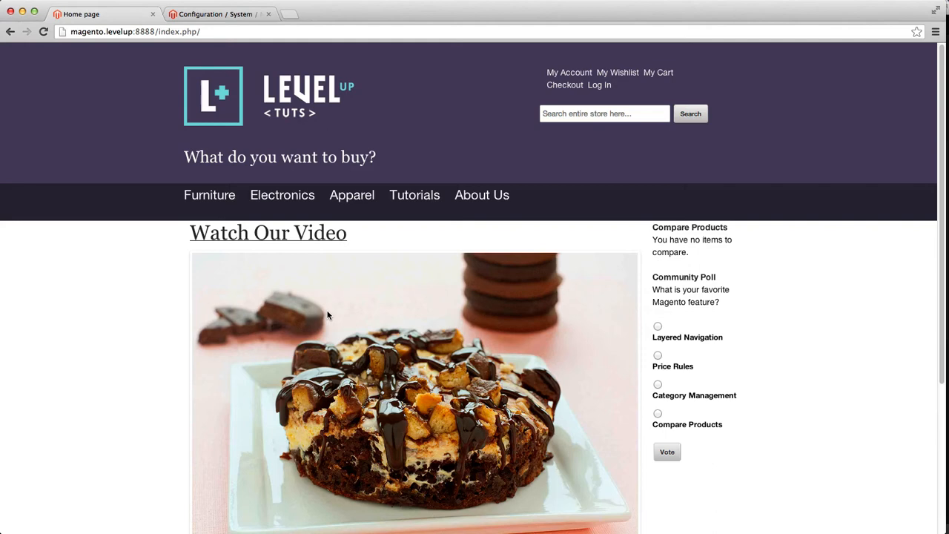
mouse_move(280, 240)
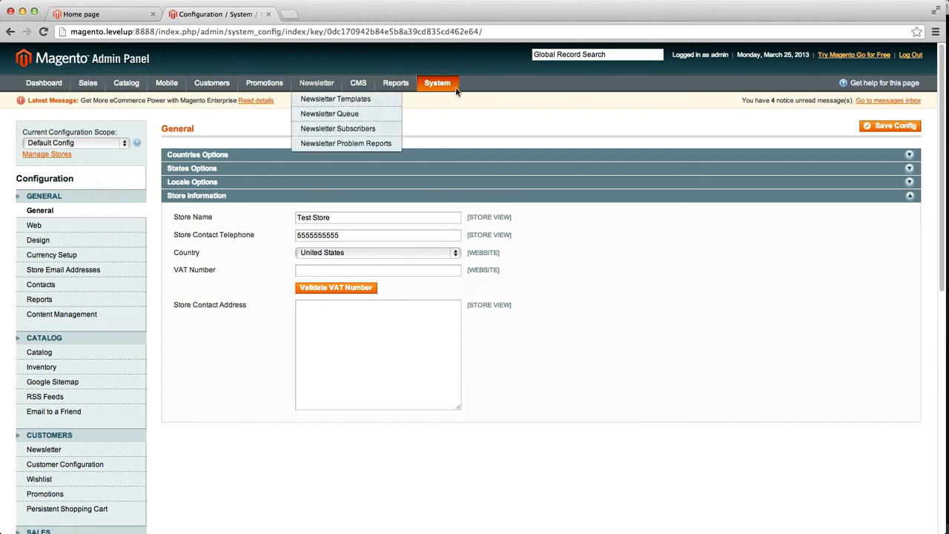
mouse_move(456, 91)
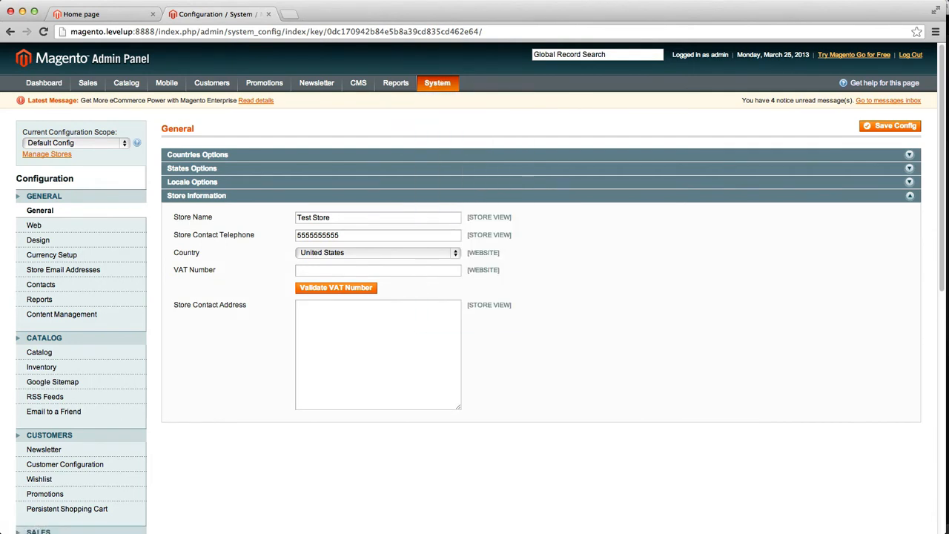
- Switch to the Main Website scope, set Developer Template Path Hints to Yes, and save
left_click(438, 82)
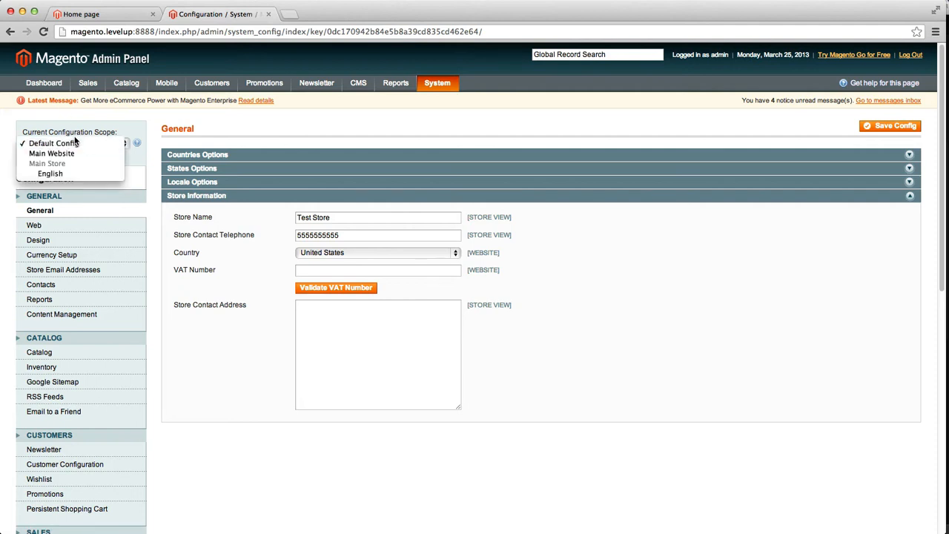
left_click(52, 152)
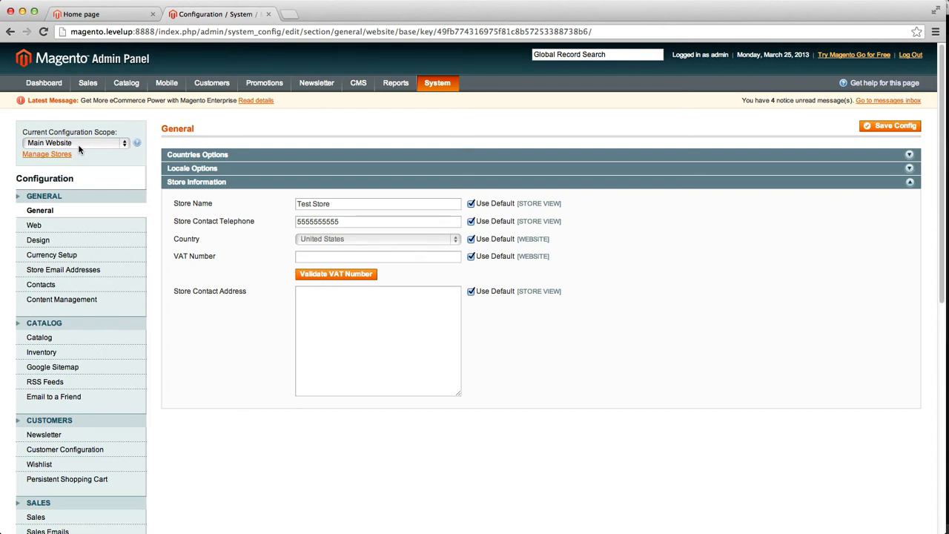
mouse_move(94, 141)
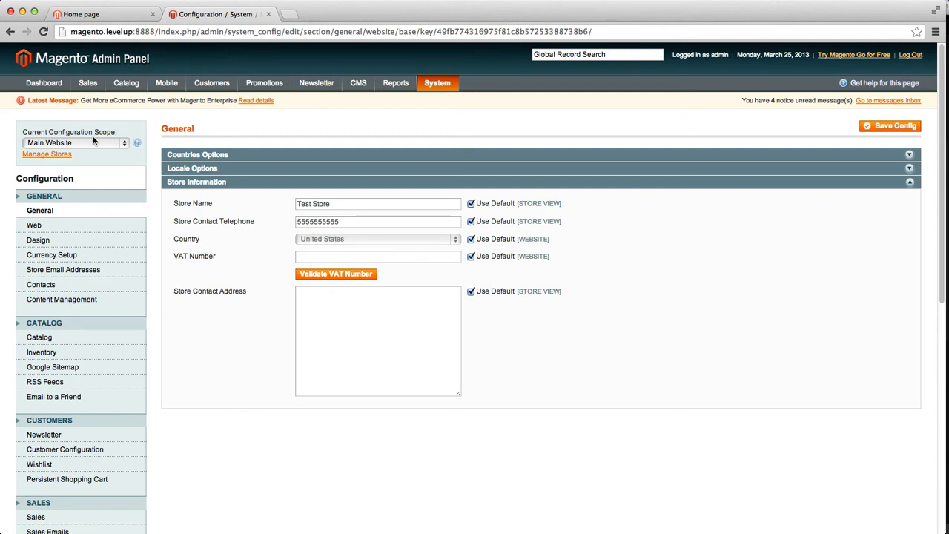
scroll("down", 3)
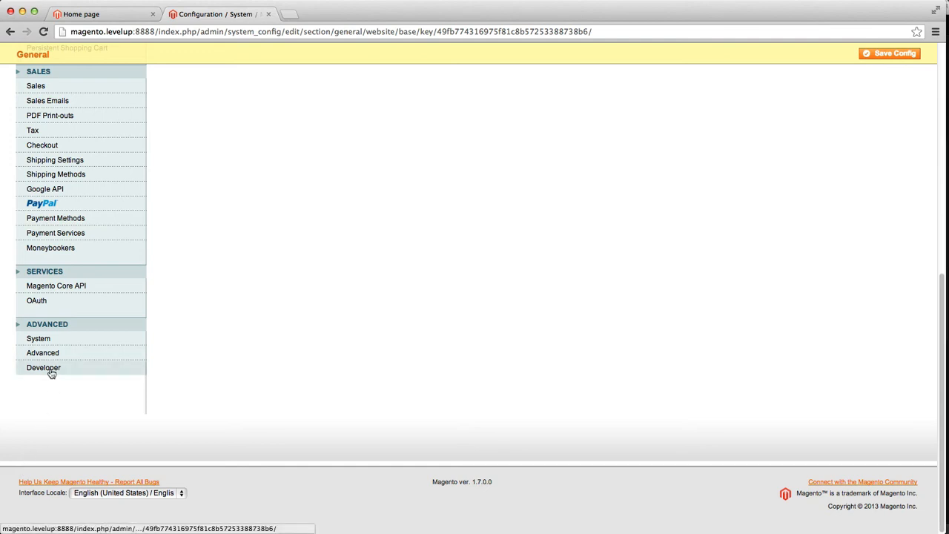
left_click(42, 368)
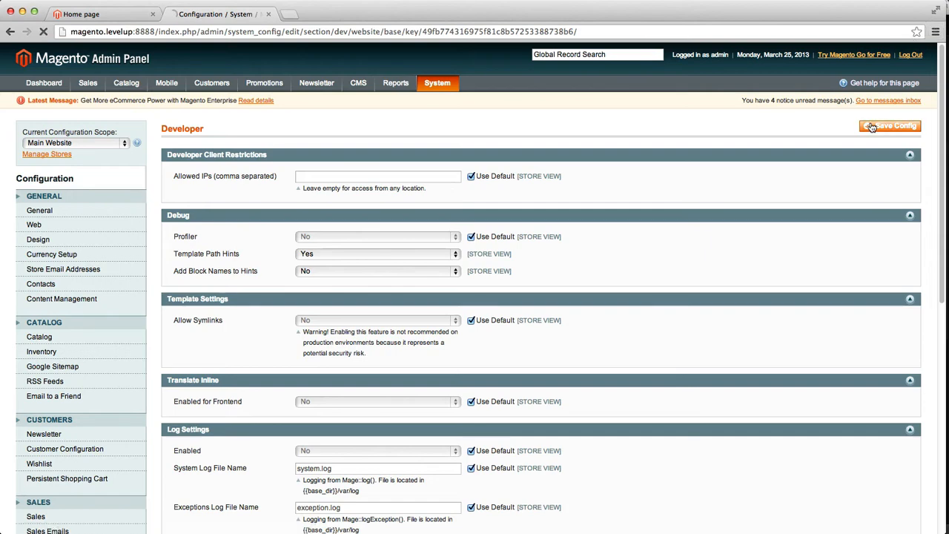
left_click(890, 126)
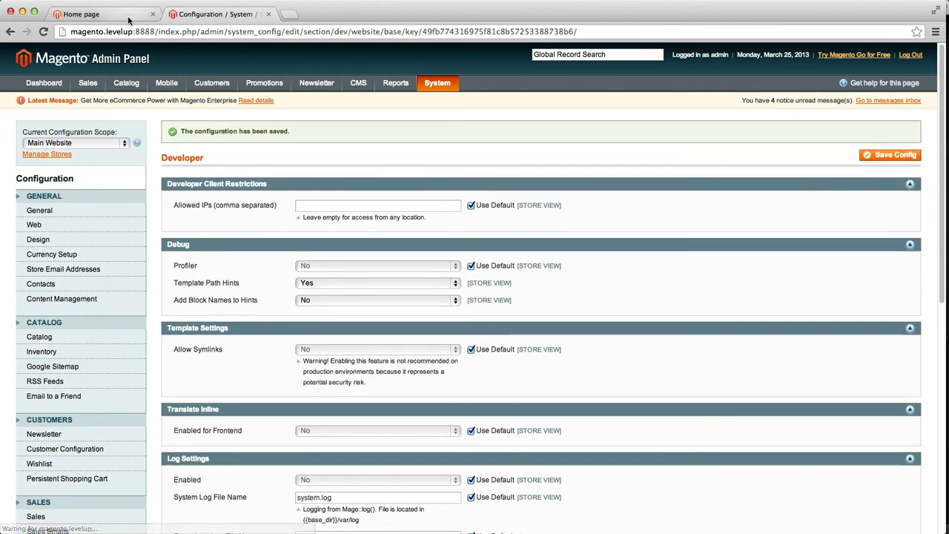
left_click(96, 13)
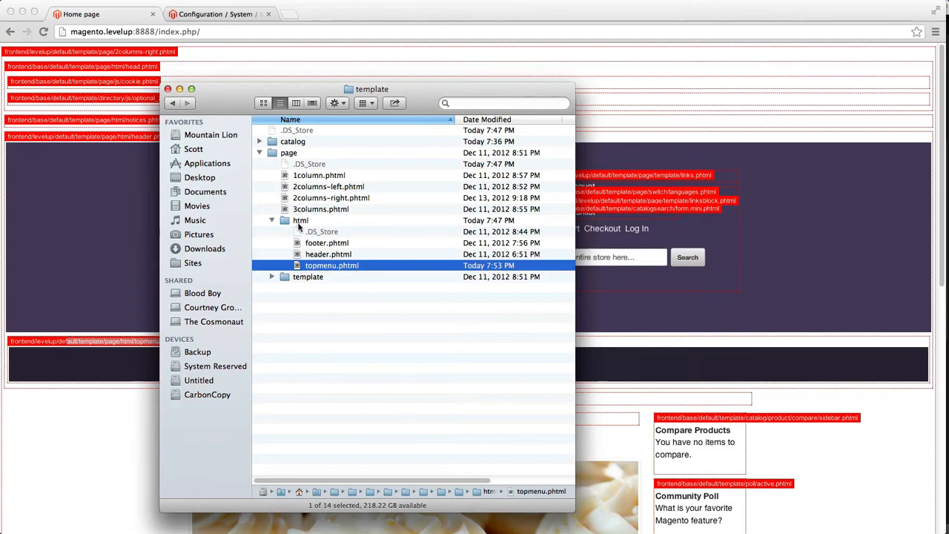
- Preview topmenu.phtml from template/page/html in Quick Look and open it in Sublime Text 2
left_click(300, 220)
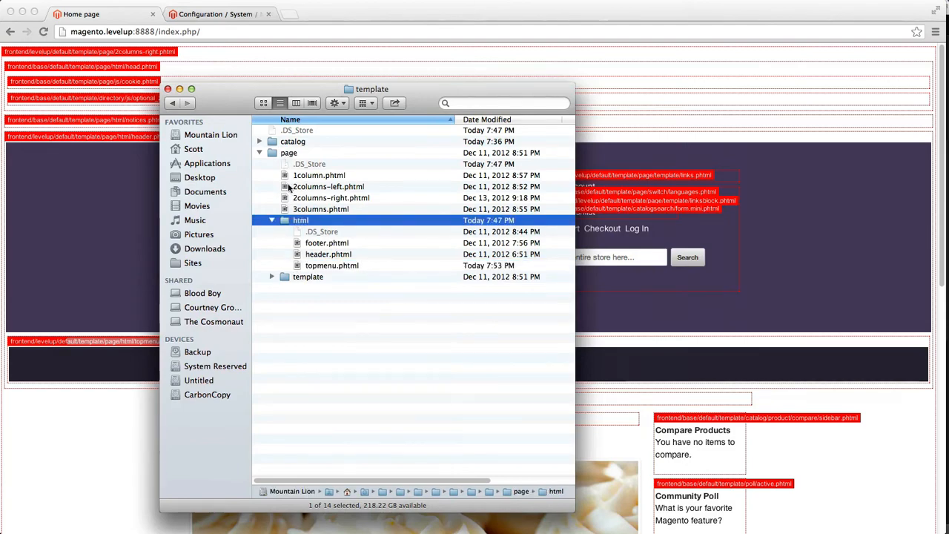
double_click(332, 265)
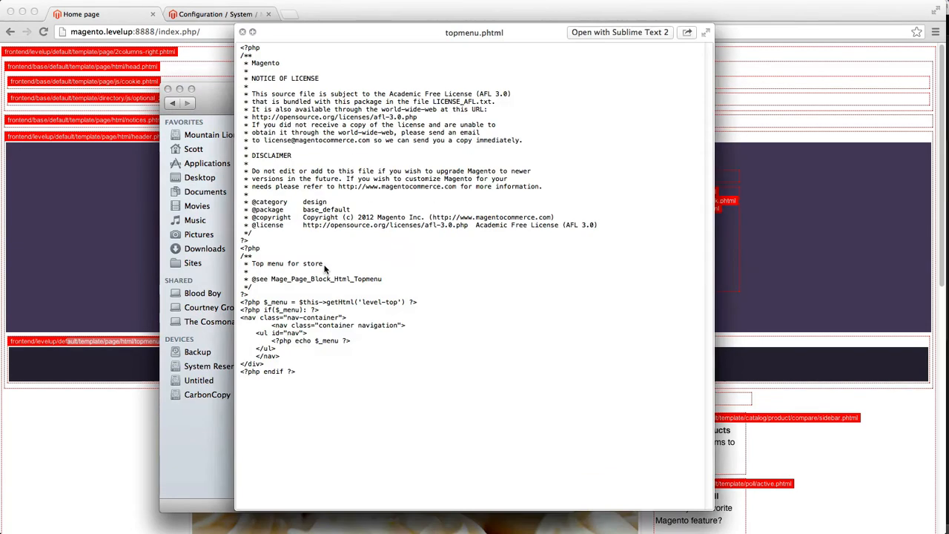
left_click(245, 38)
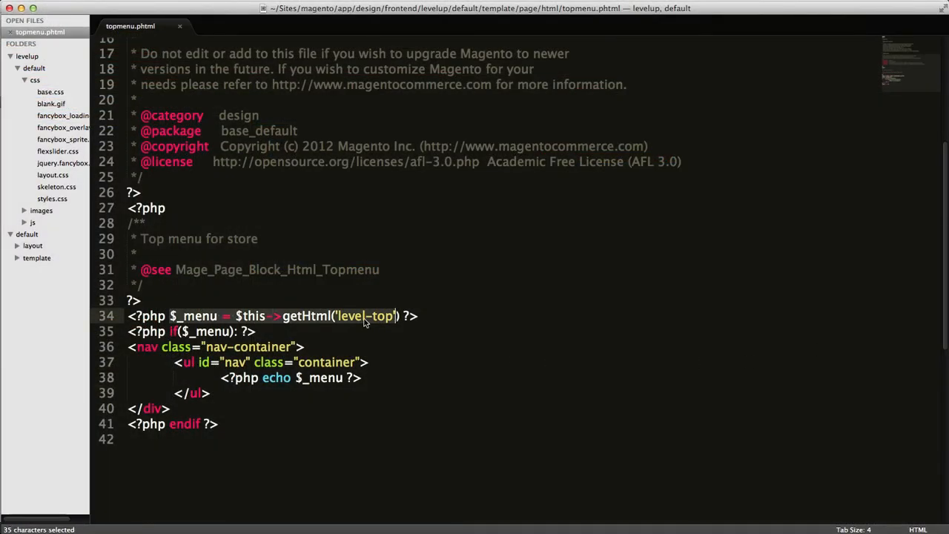
- Replace the mismatched closing </div> on line 40 of topmenu.phtml with </nav>
left_click(172, 378)
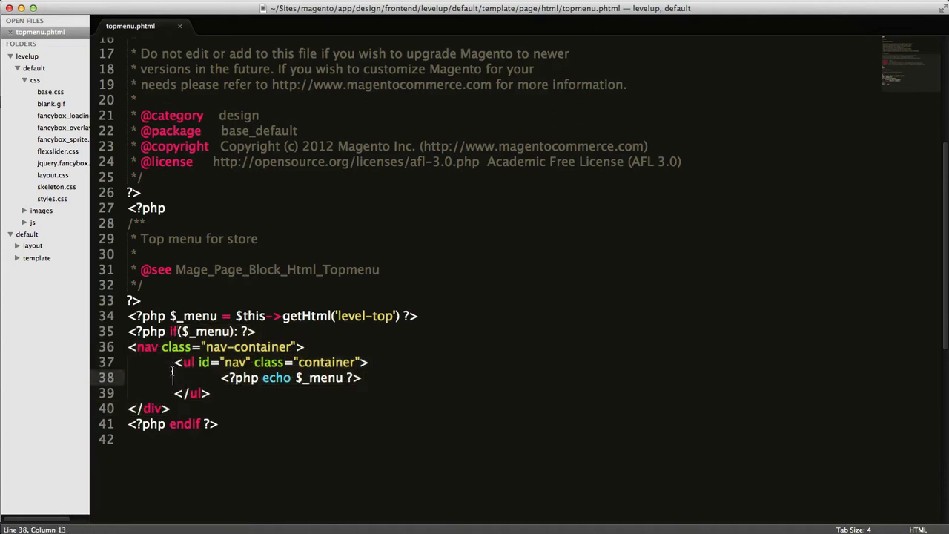
double_click(152, 409)
type("na")
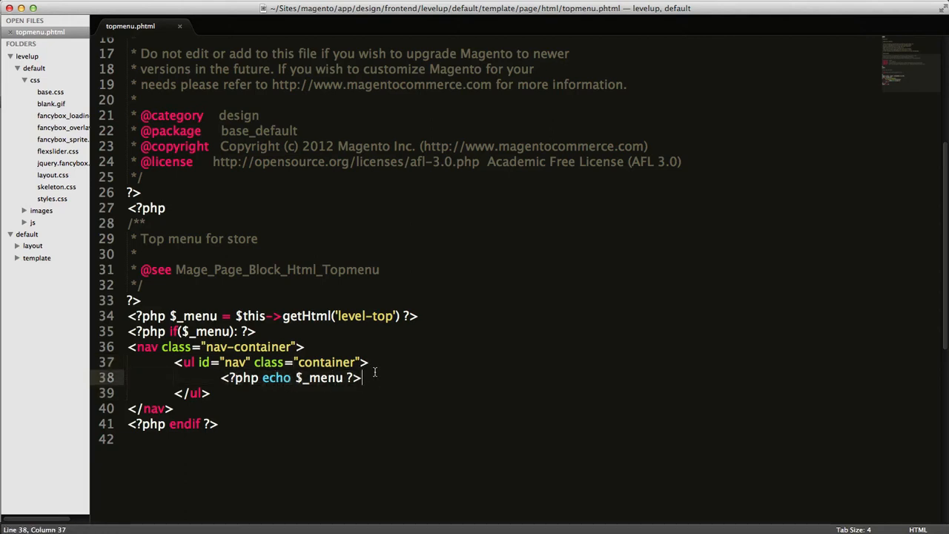
left_click(370, 363)
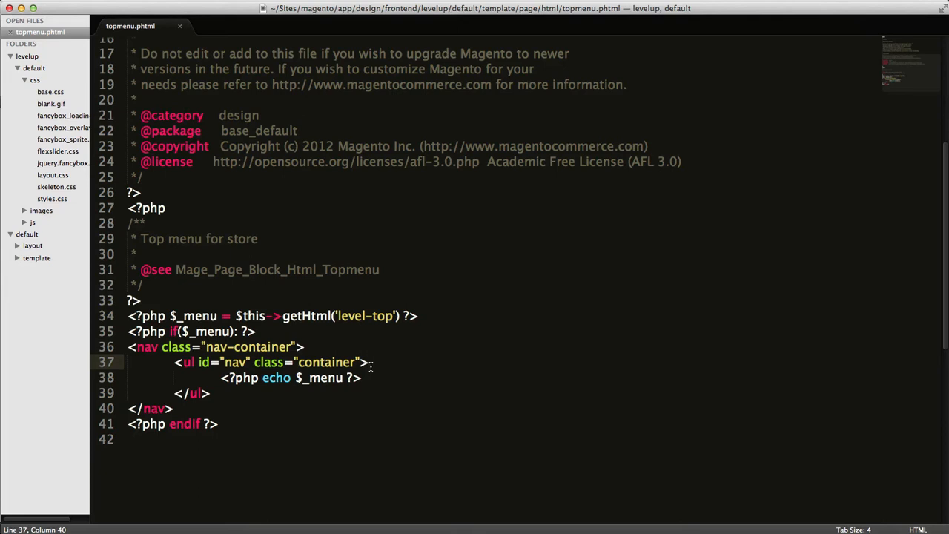
- Add an empty anchor on a new line 38 with href echoing $this->getUrl('home')
key("Enter")
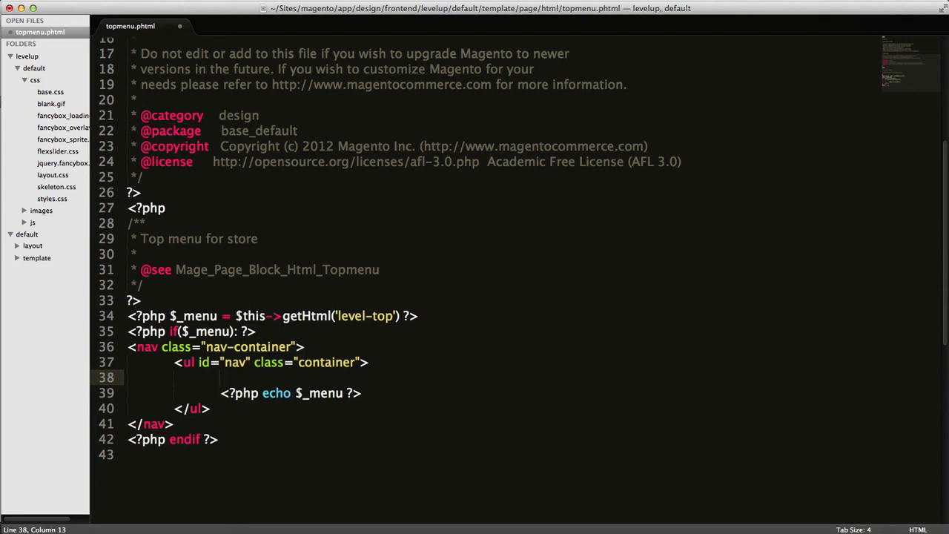
type("<a href=\"\"></a>")
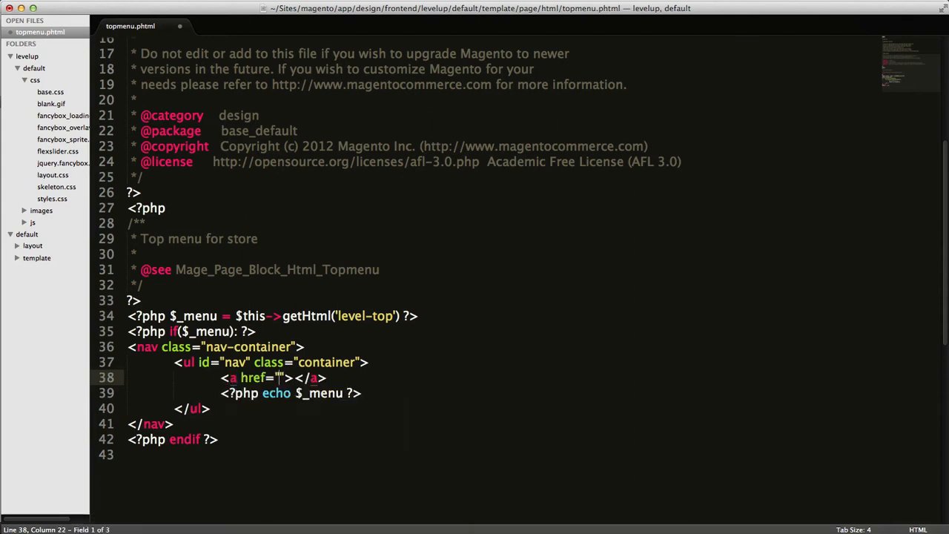
type("<?php ?>")
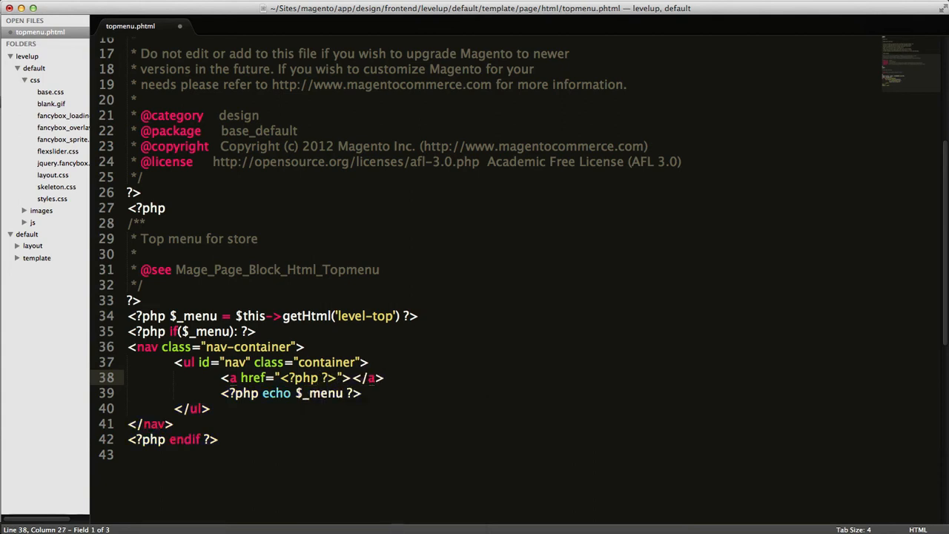
type("echo $")
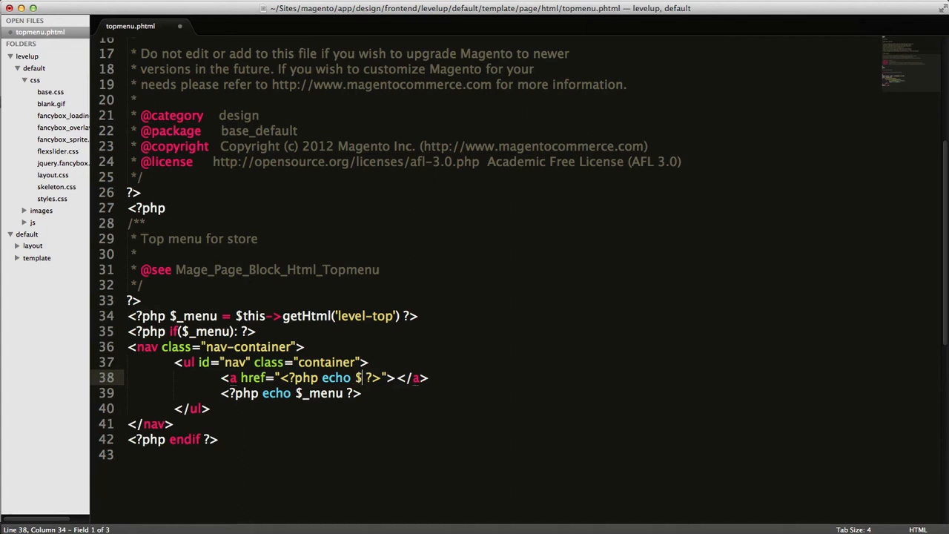
type("this->")
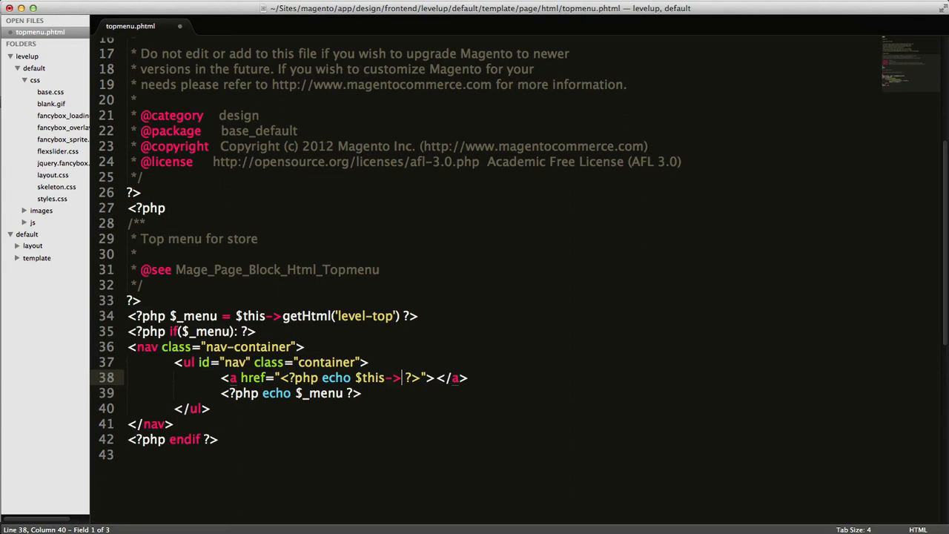
type("g")
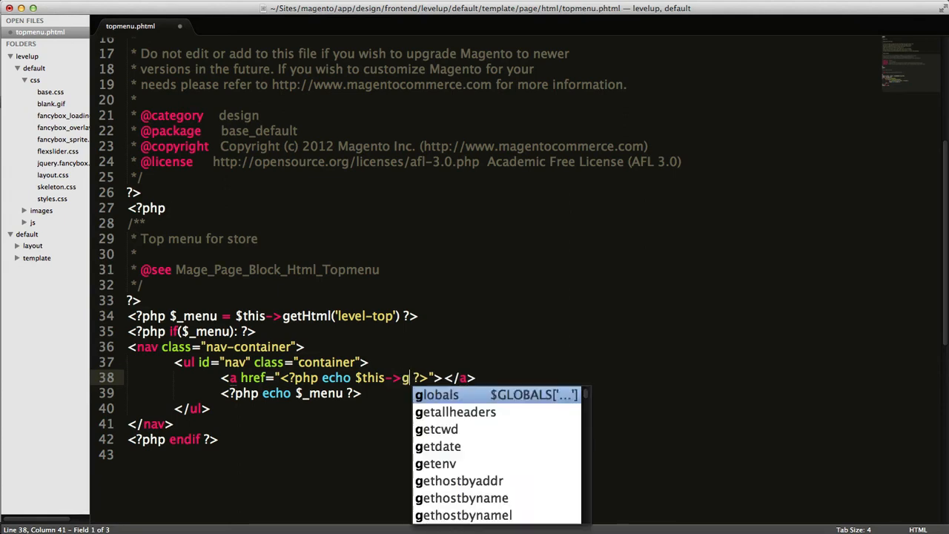
type("etUrl")
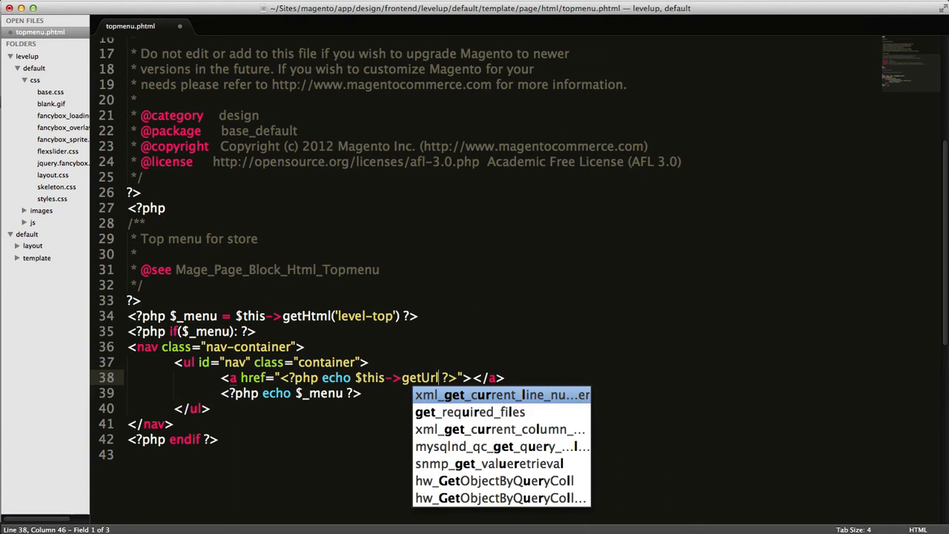
mouse_move(229, 316)
type("(")
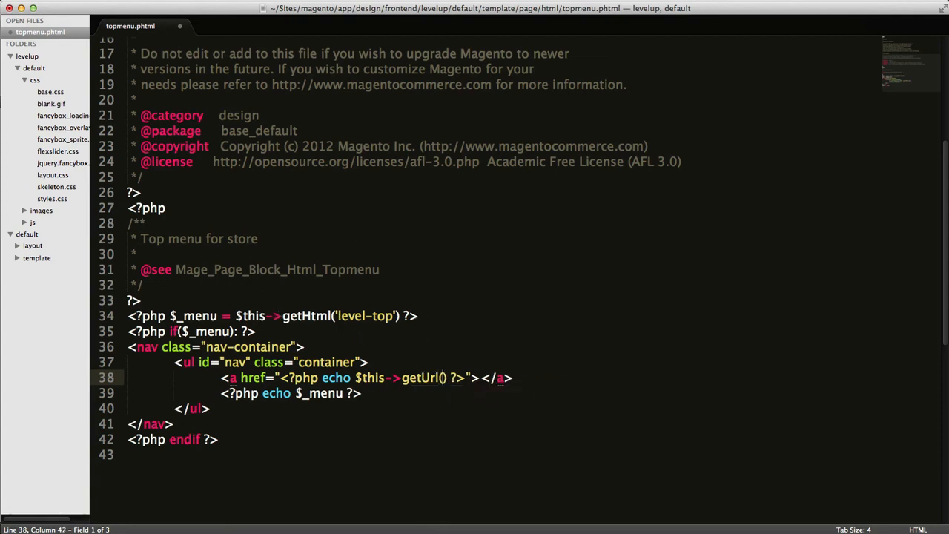
type("\"")
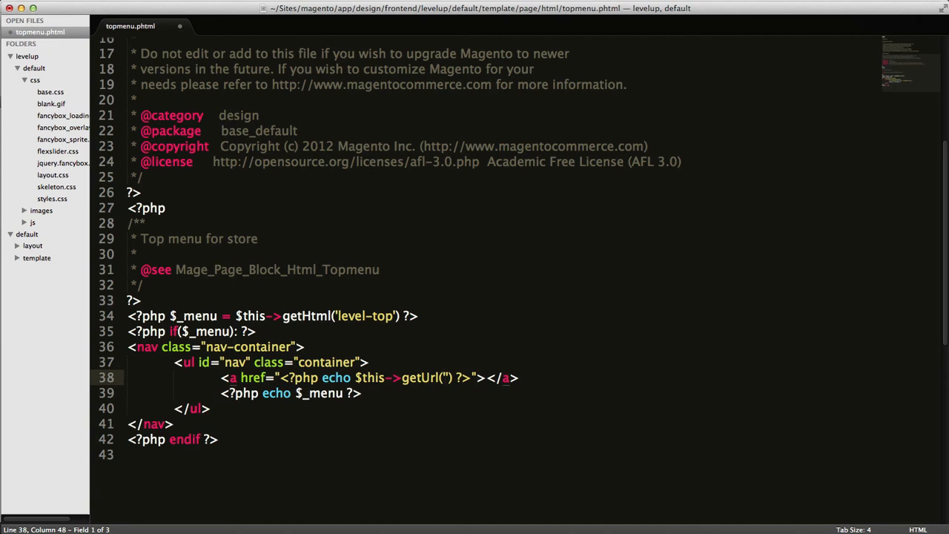
type("hom")
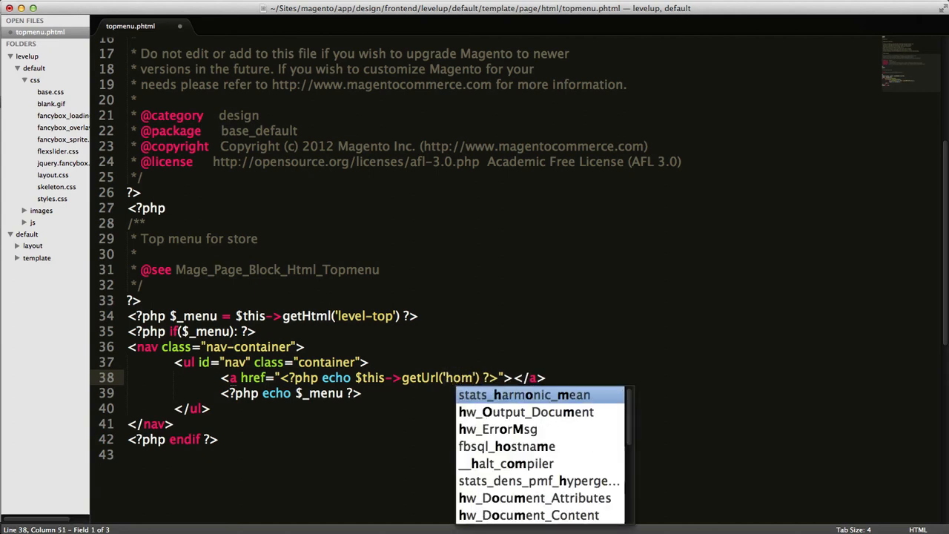
type("e")
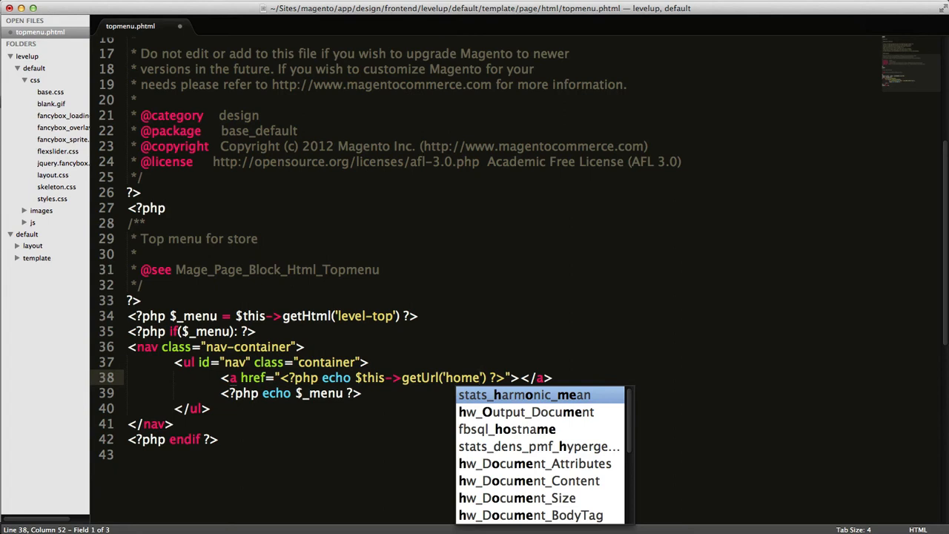
key("Escape")
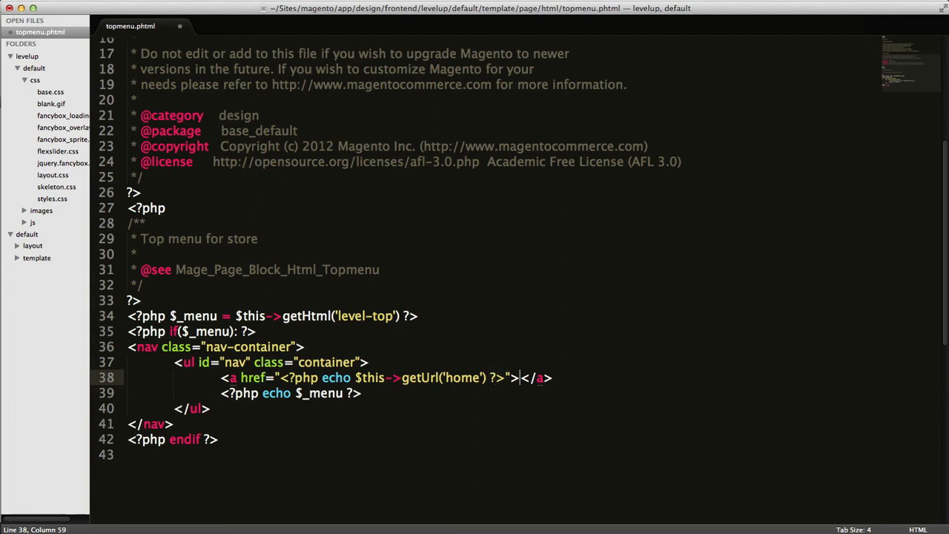
- Give the link the text 'Home', wrap it in <li></li>, and begin a class attribute
type("H")
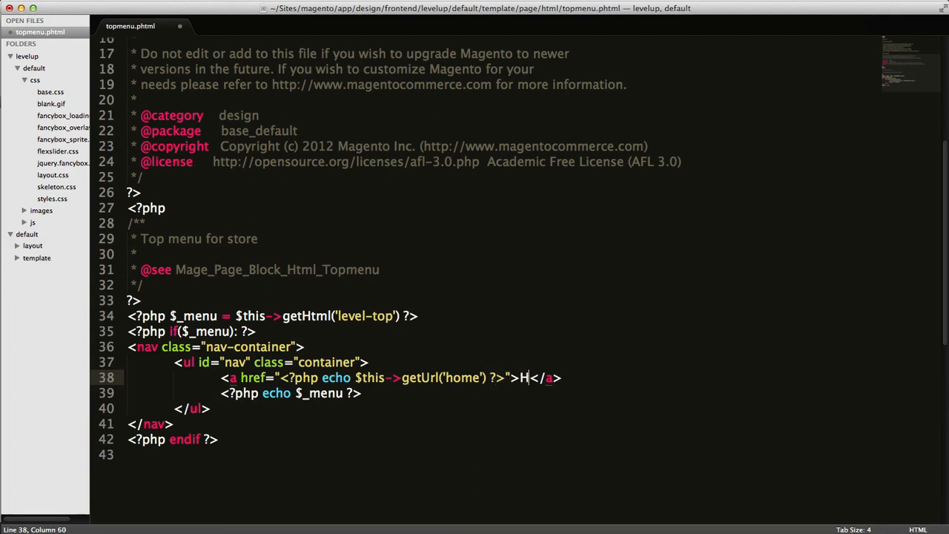
type("ome")
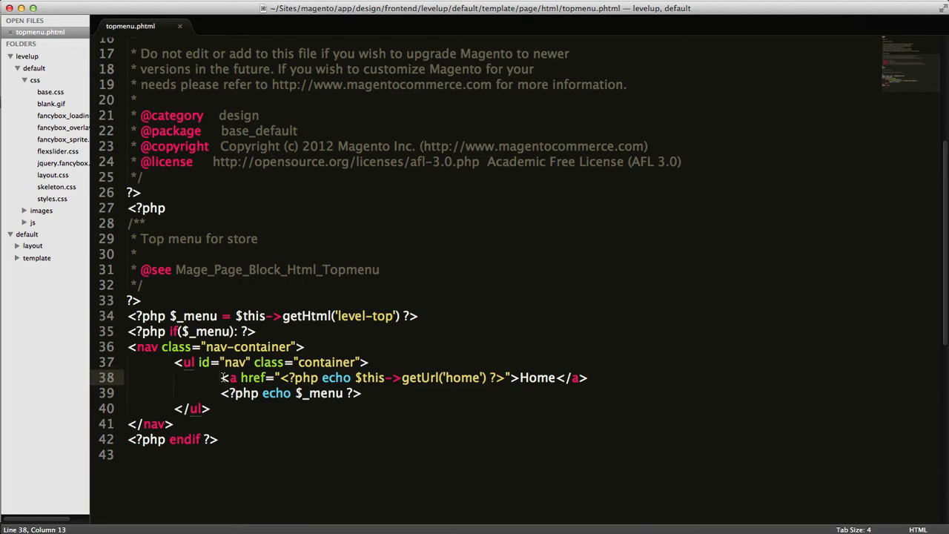
type("<li></li>")
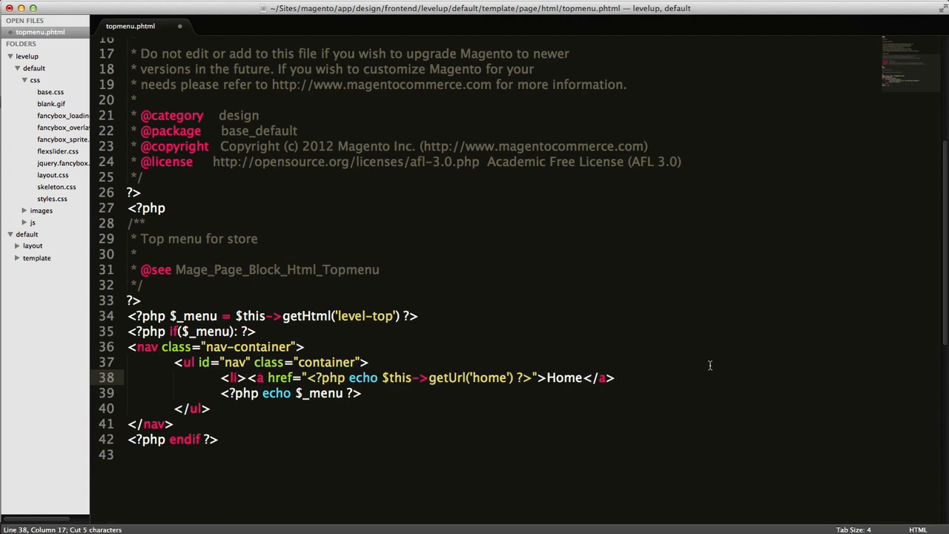
type("</li>")
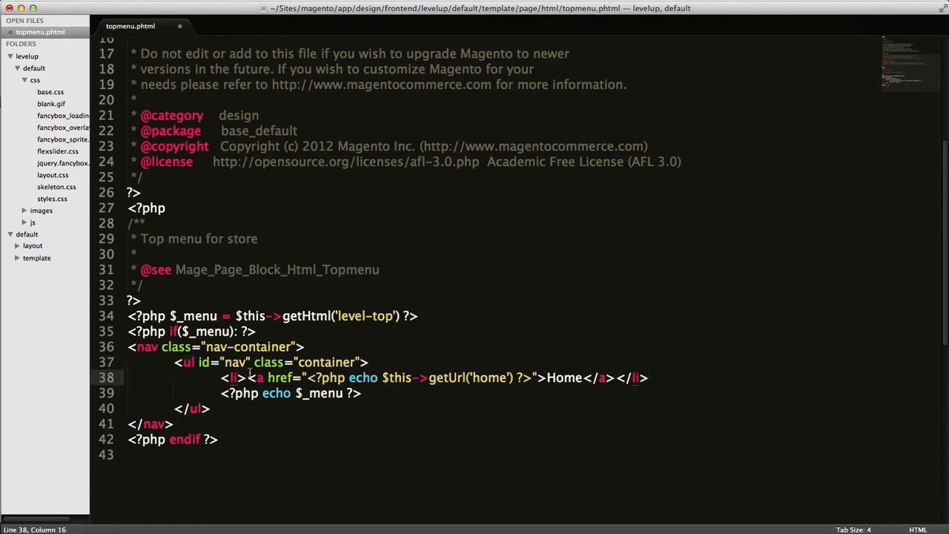
type("class=")
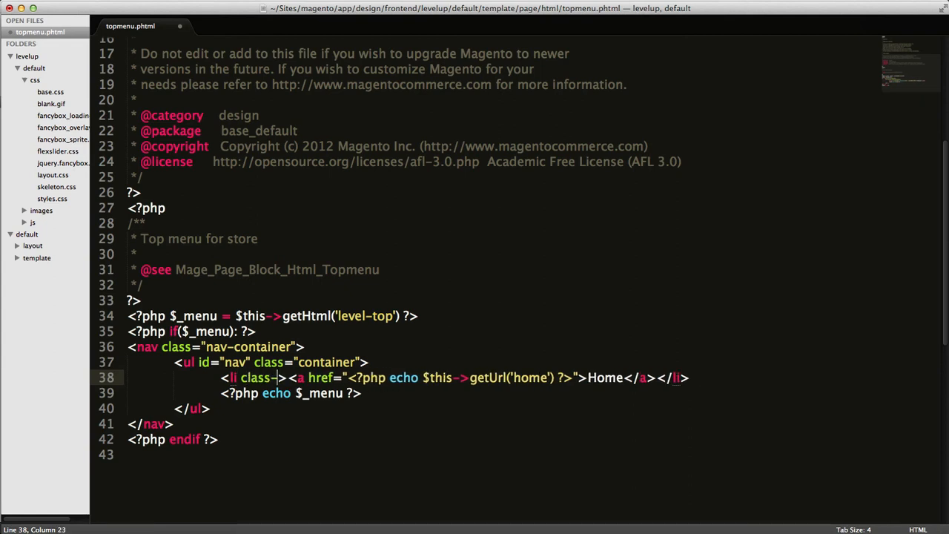
type("\"fir")
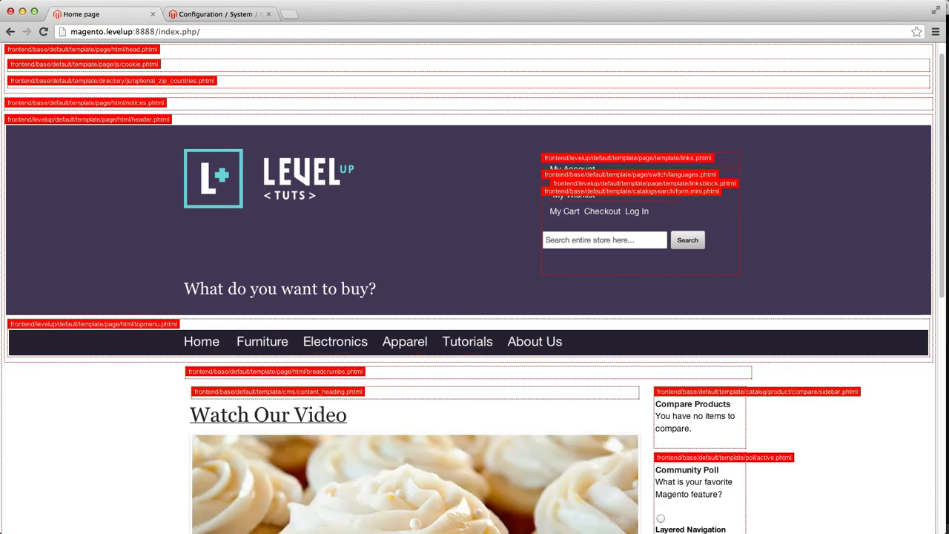
- Set Template Path Hints back to No, save the config, and view the store home page
left_click(216, 13)
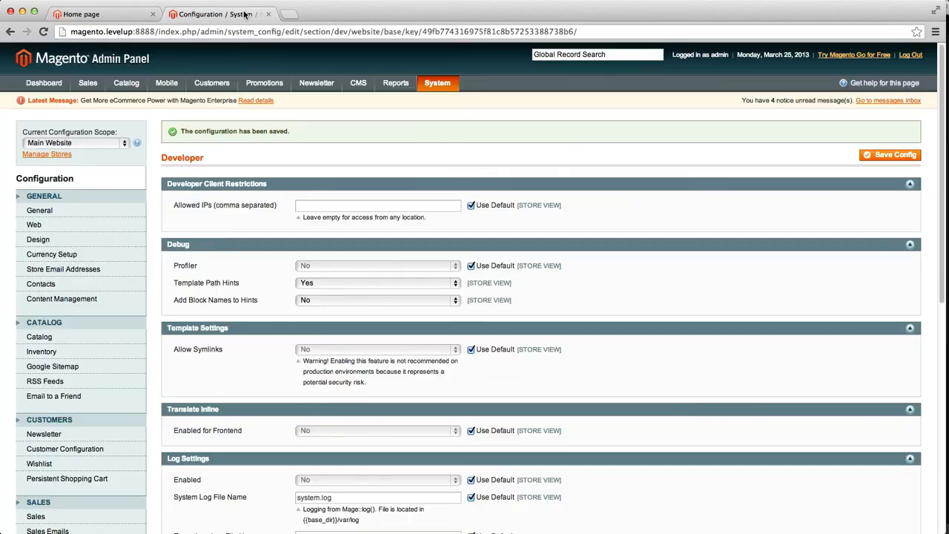
left_click(377, 282)
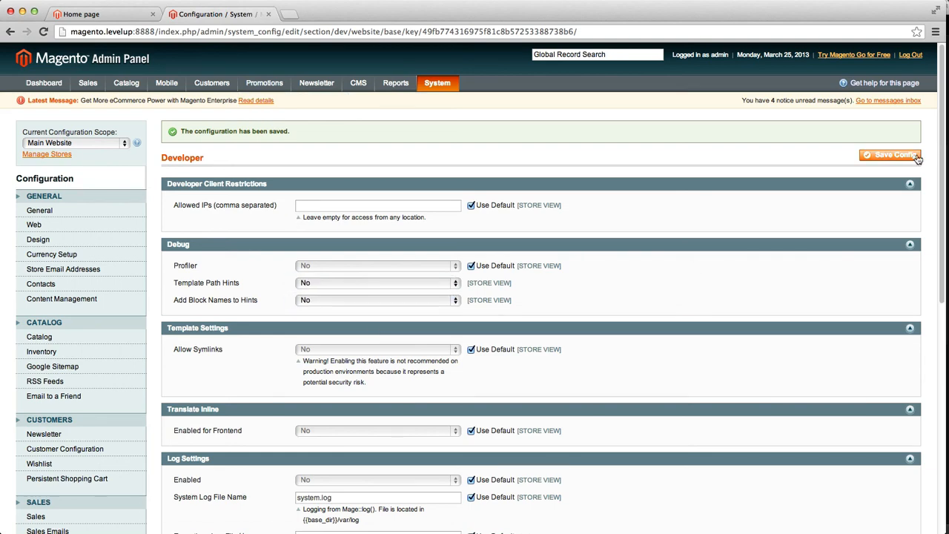
left_click(104, 15)
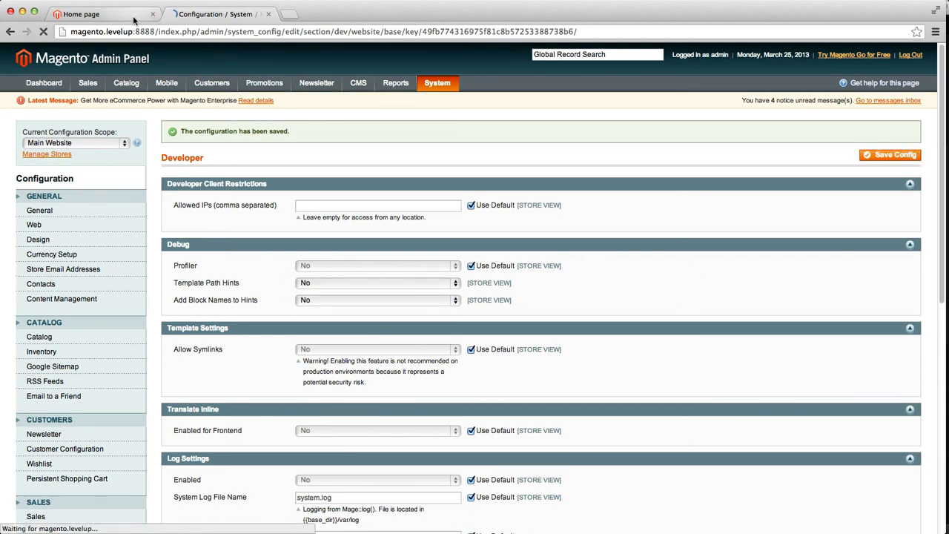
left_click(81, 13)
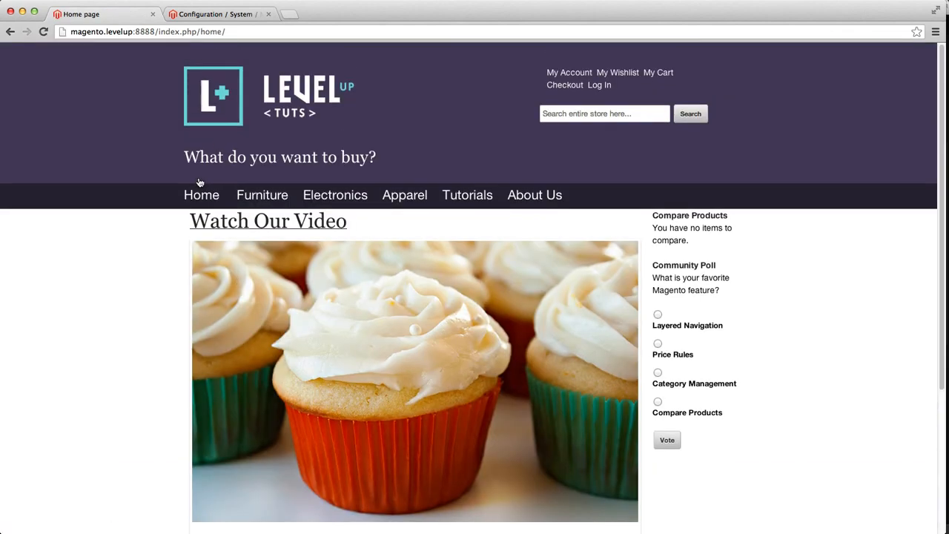
mouse_move(239, 174)
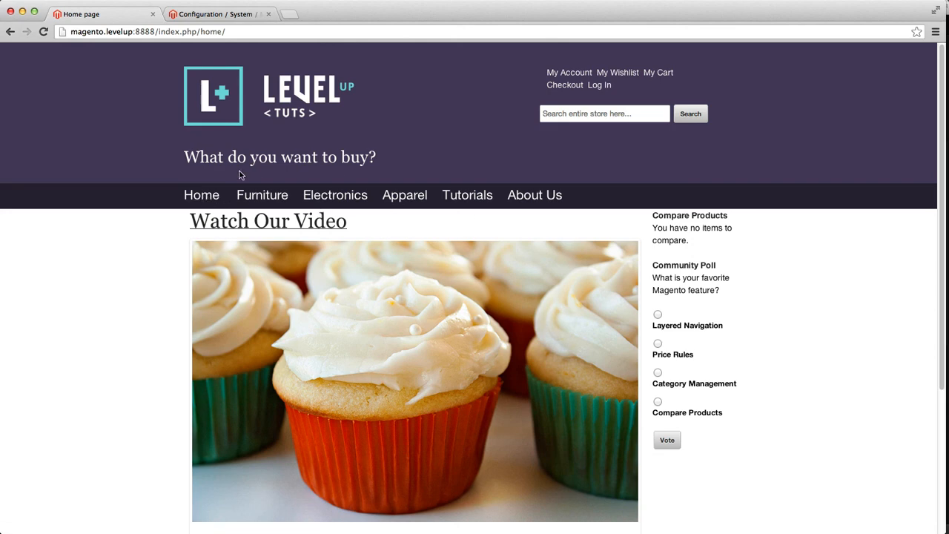
- Visit the Furniture category, return via the new Home link, and scroll the home page
left_click(262, 195)
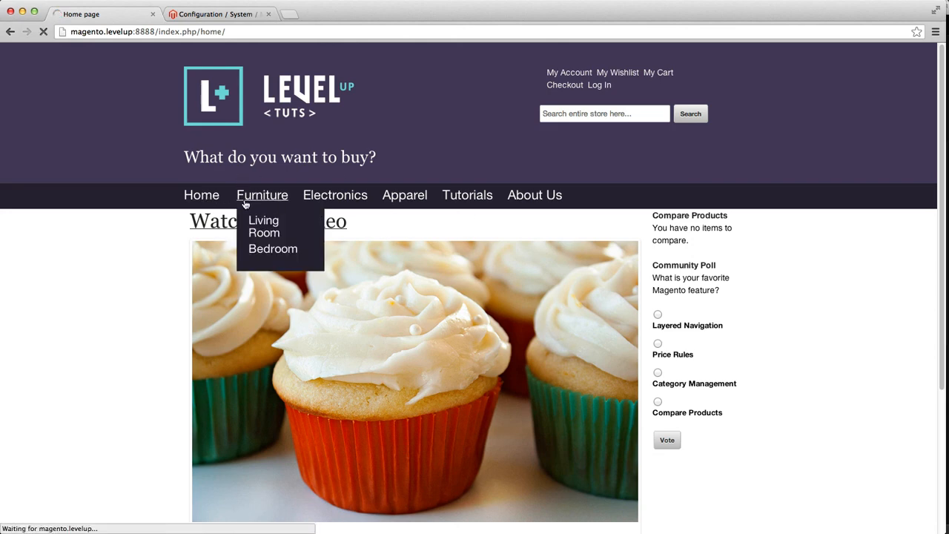
left_click(262, 194)
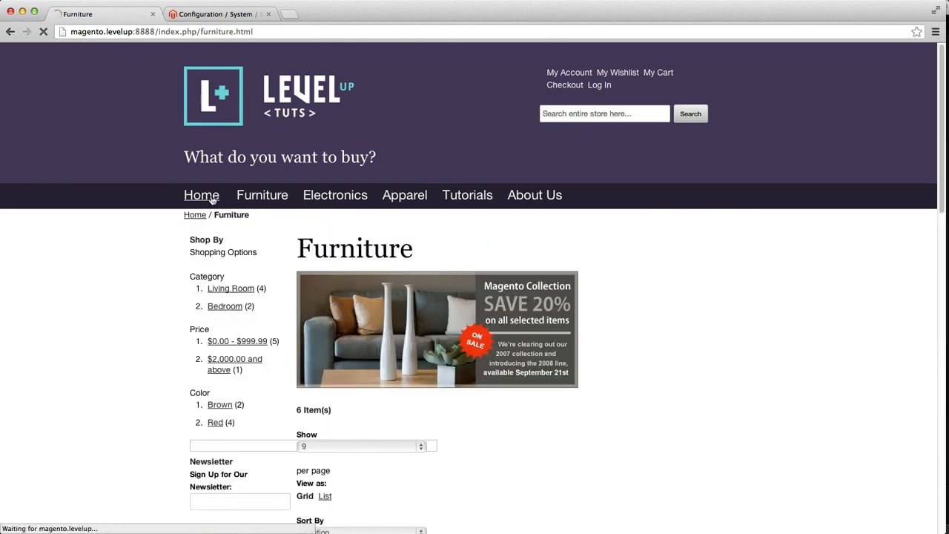
left_click(201, 194)
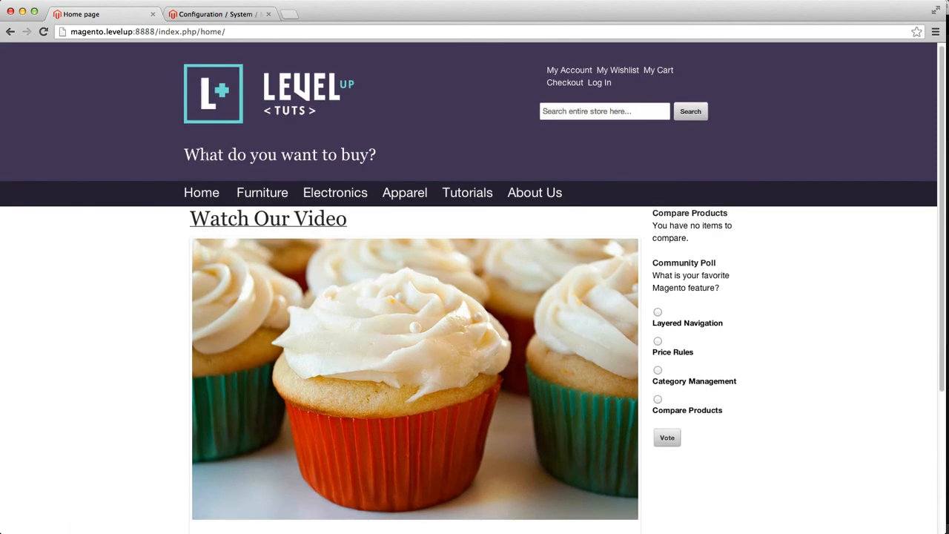
left_click(201, 192)
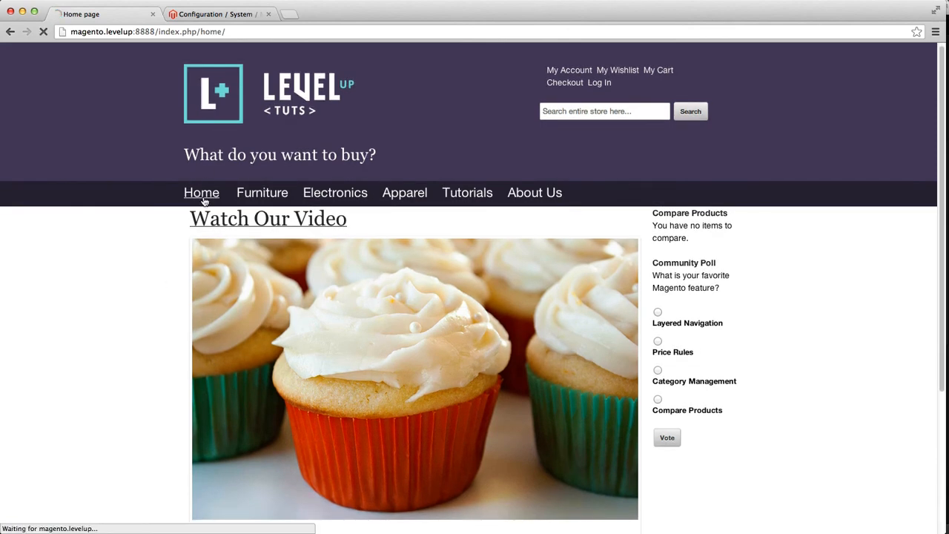
scroll("down", 3)
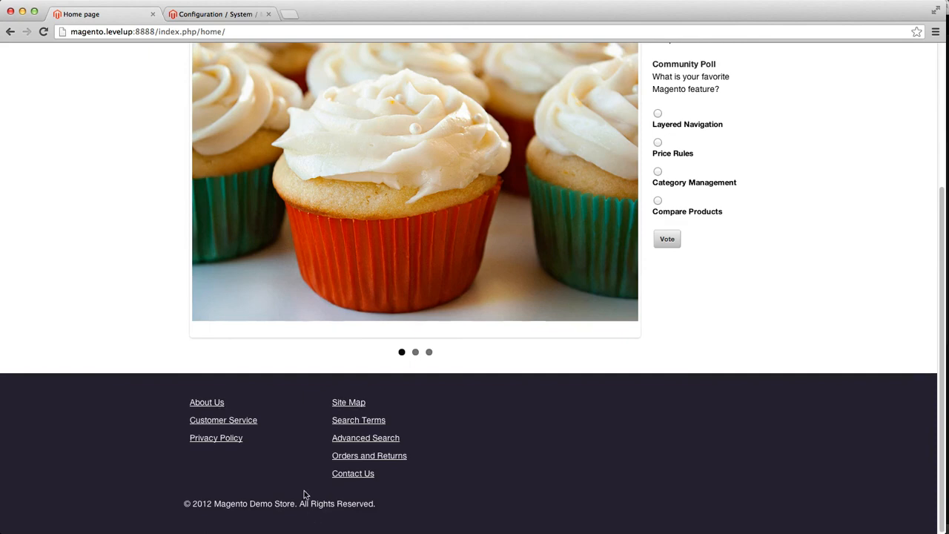
left_click(368, 455)
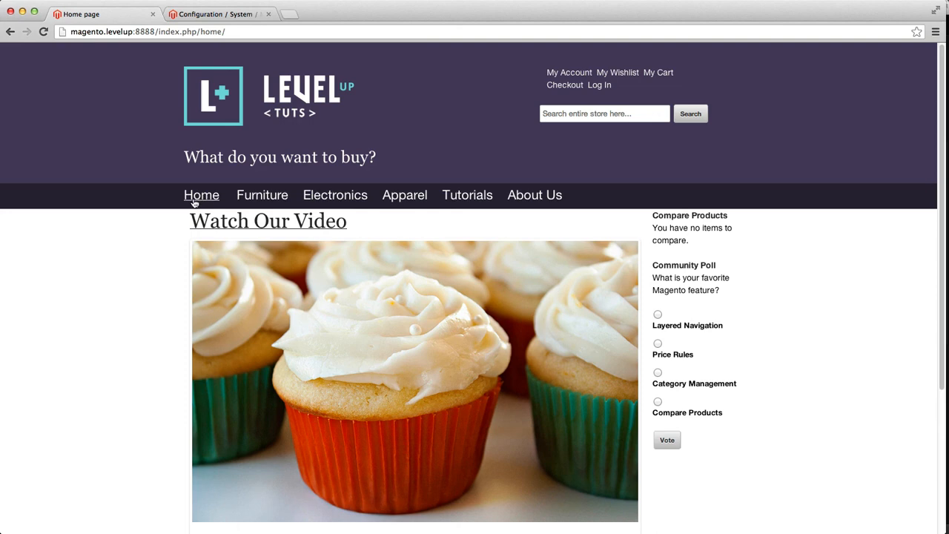
mouse_move(195, 203)
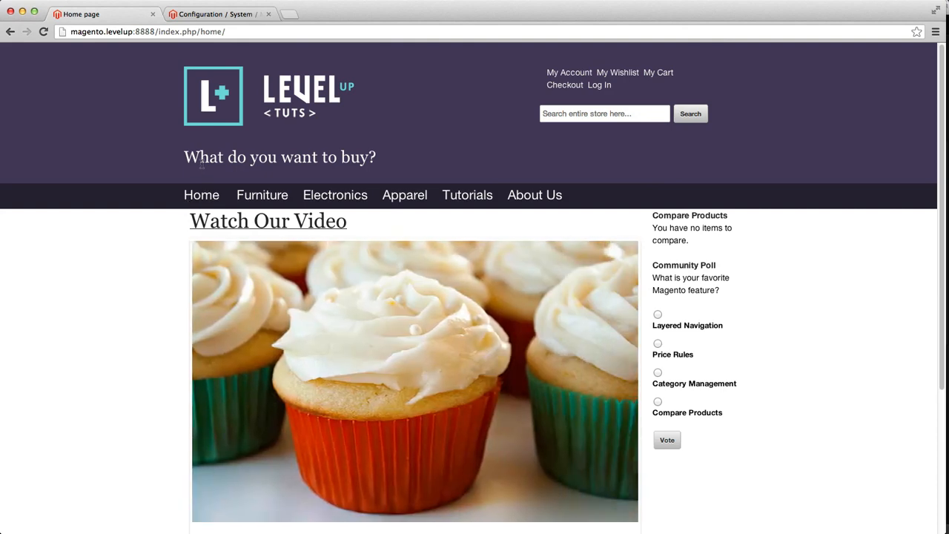
mouse_move(140, 207)
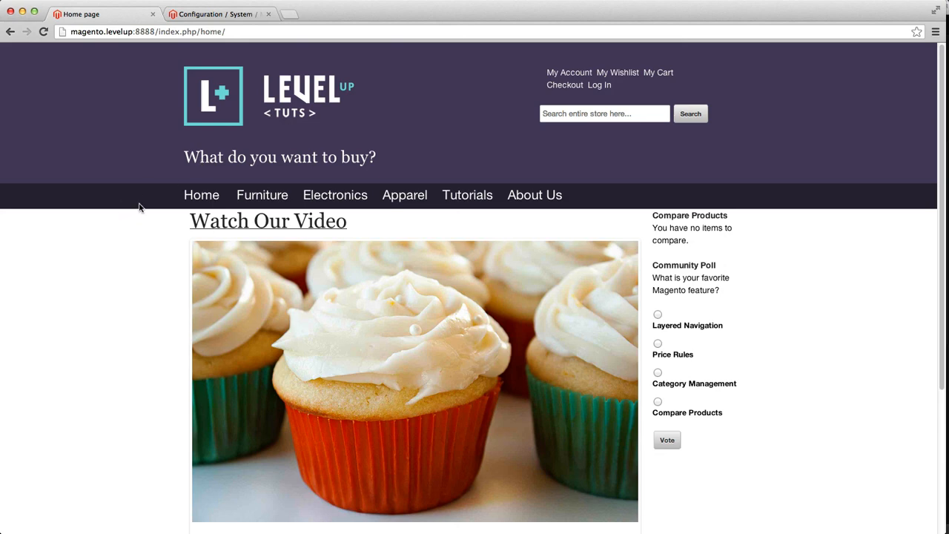